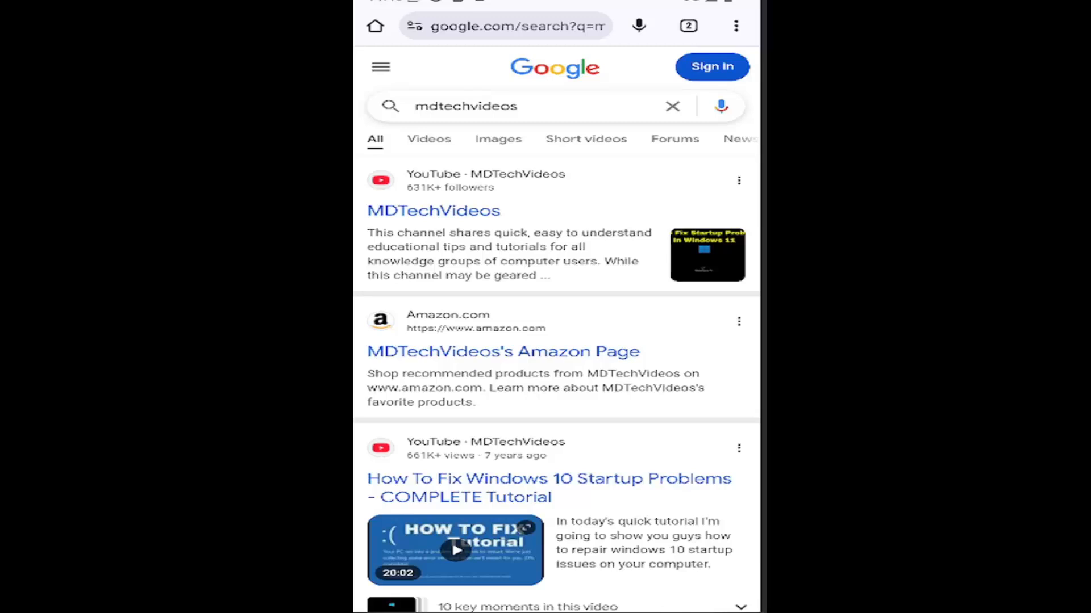
mouse_move(741, 35)
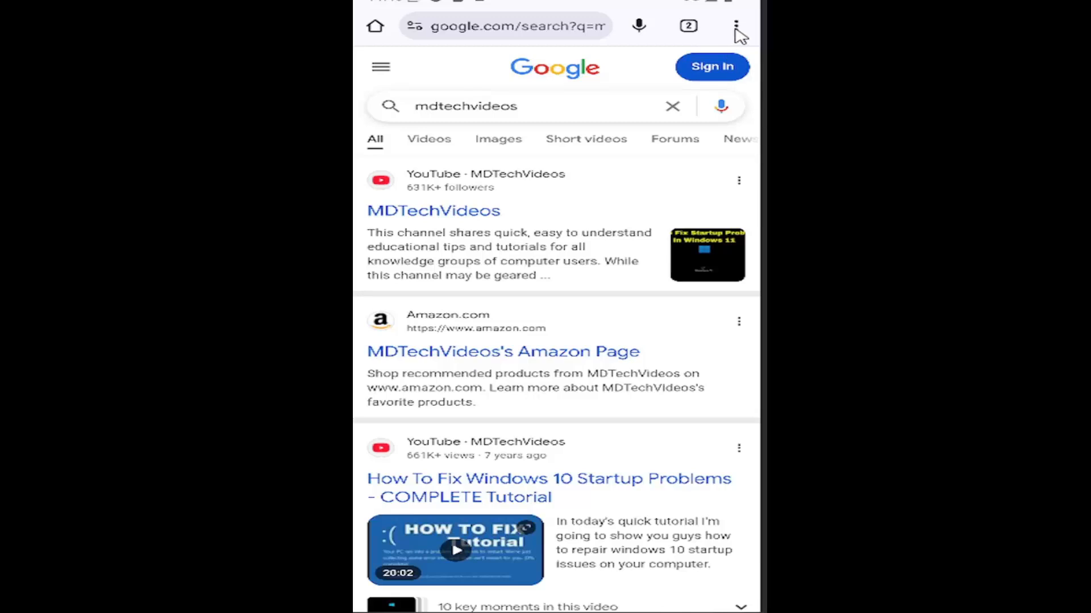
Open Chrome's Site settings from the menu and scroll down to the Content permissions
click(731, 25)
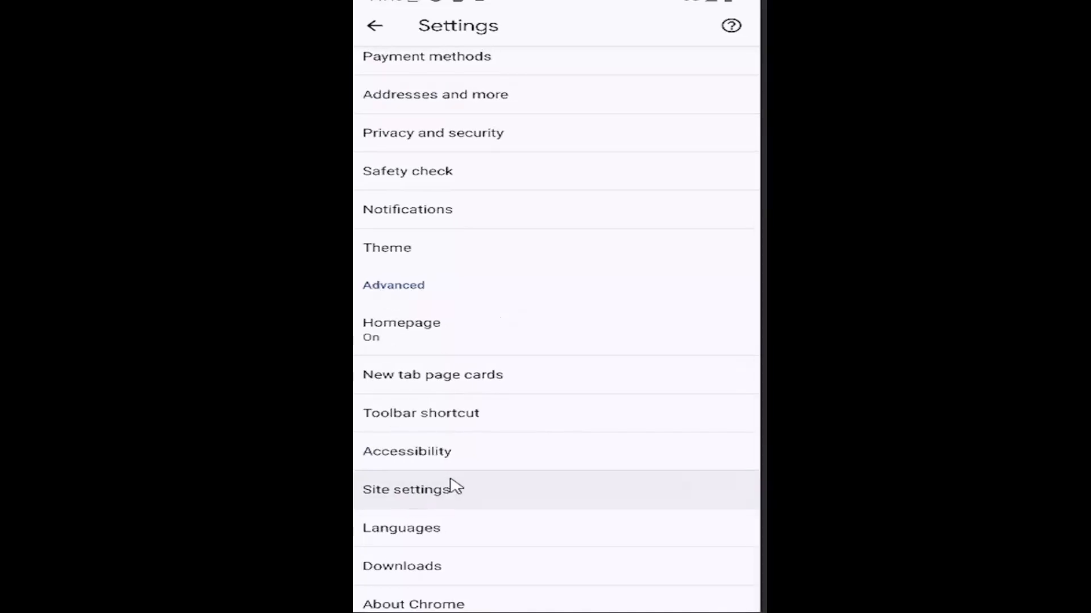
click(402, 489)
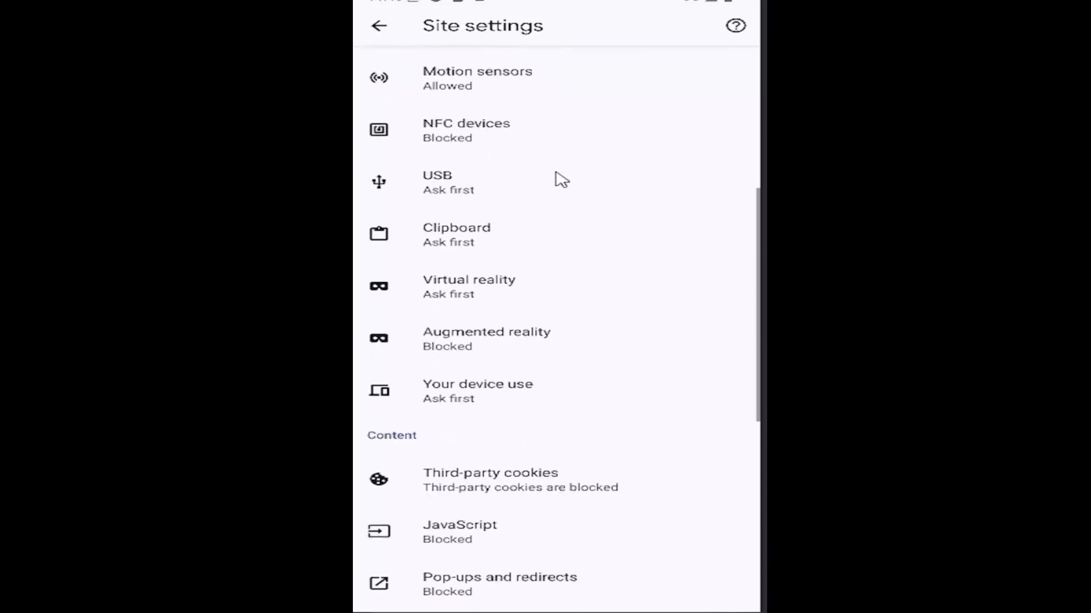
scroll(down, 3)
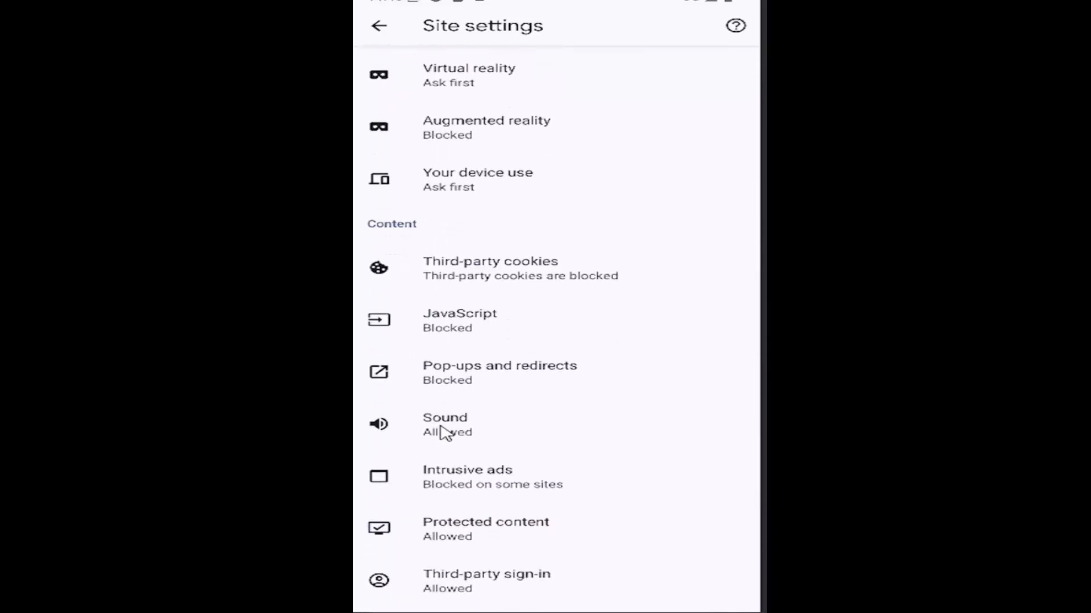
Turn the Sound permission off and back on to allow sound, then return to Settings
click(445, 423)
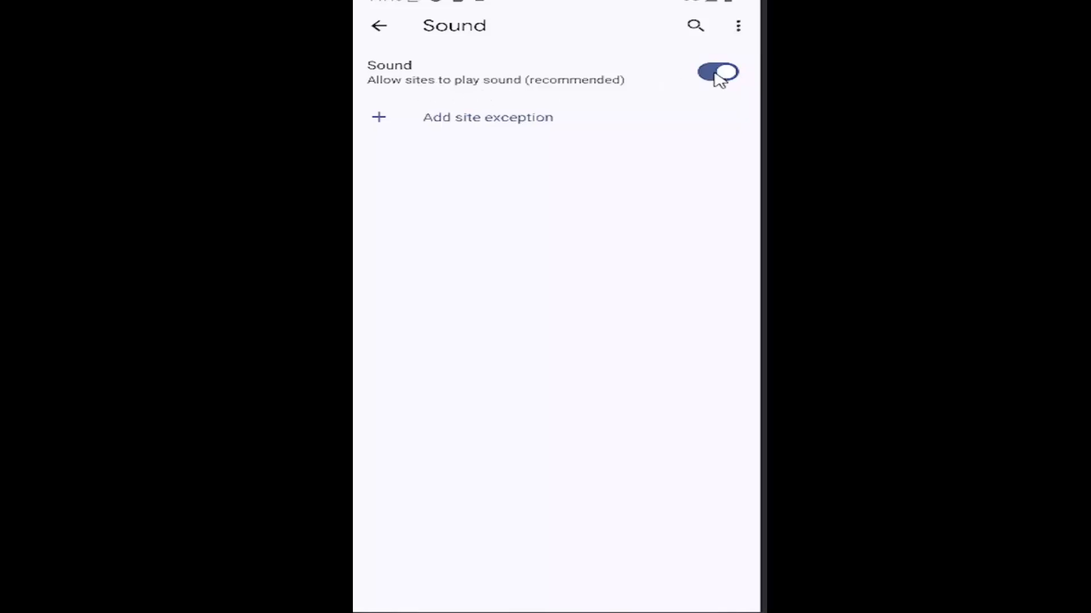
click(718, 73)
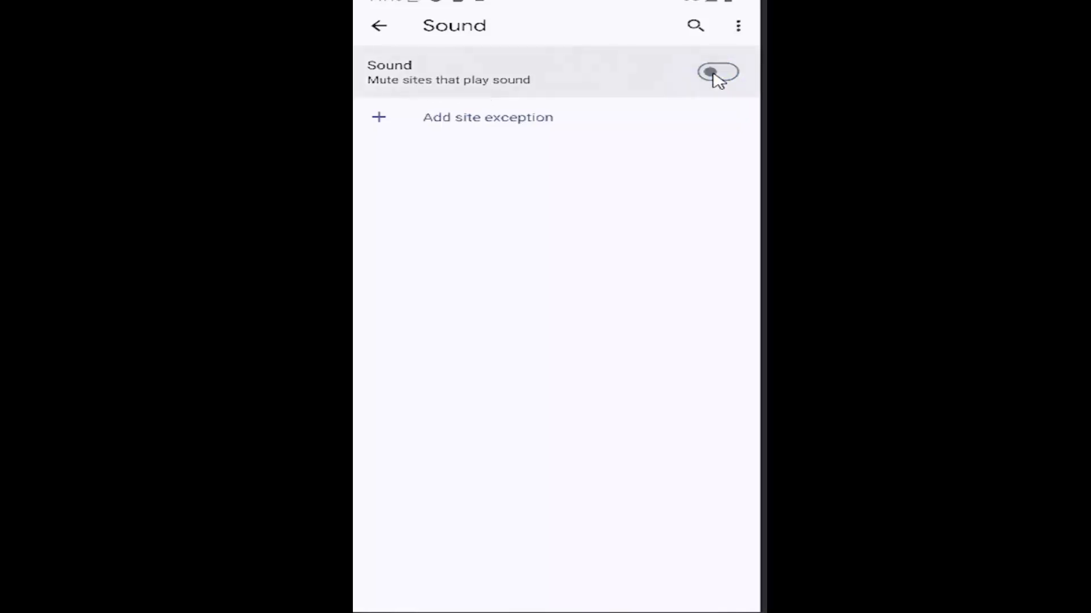
click(718, 72)
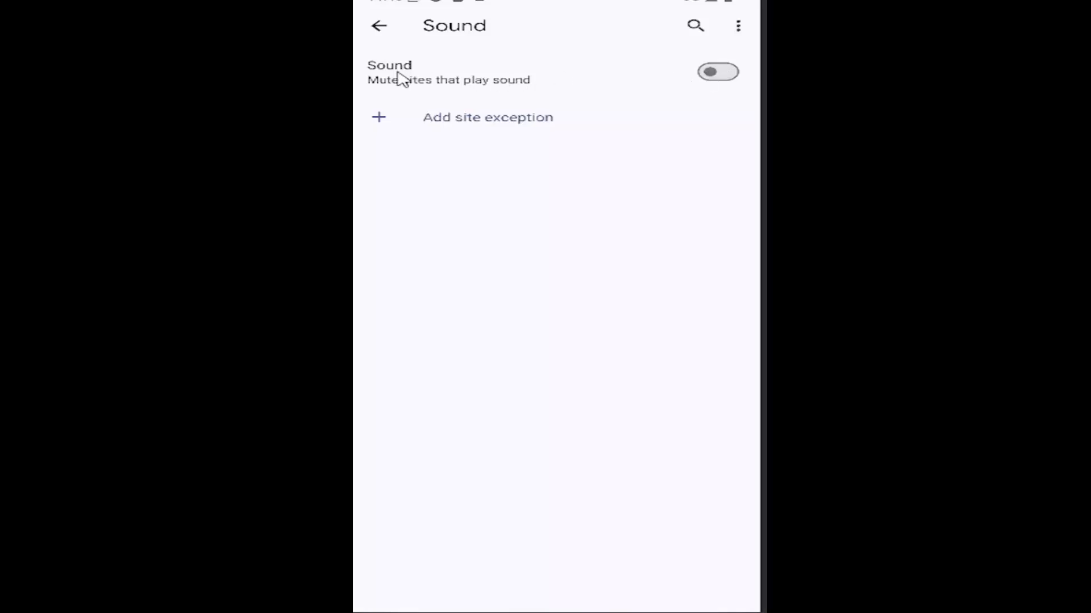
click(718, 71)
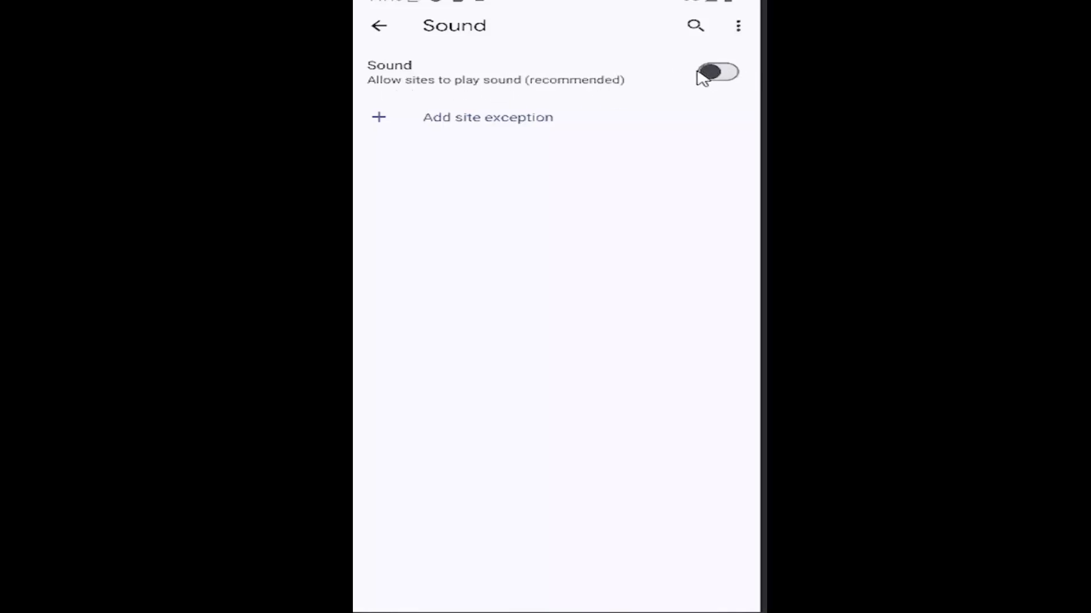
click(717, 72)
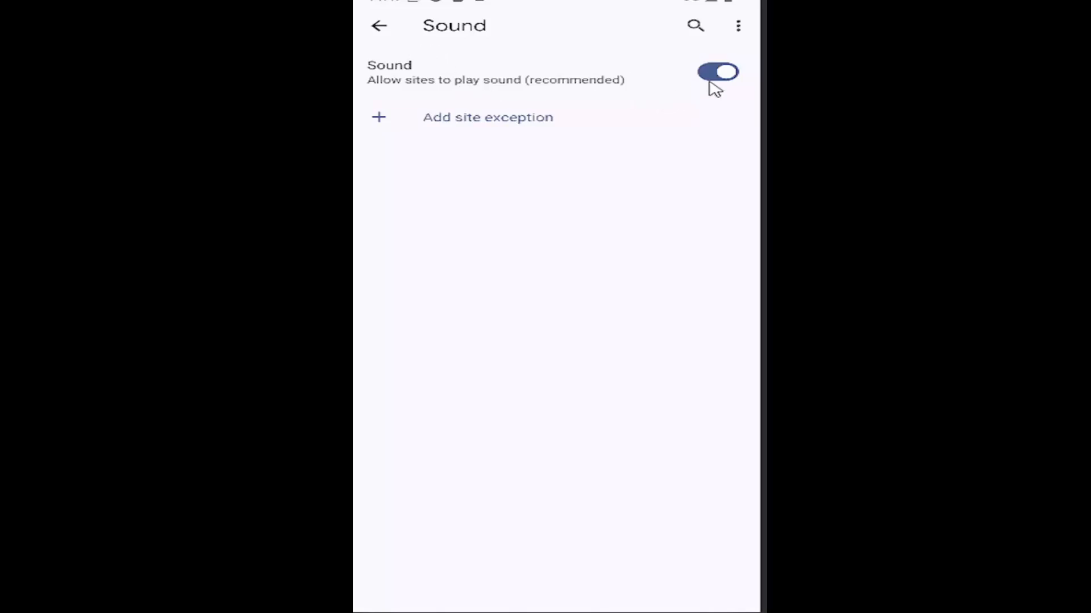
mouse_move(644, 111)
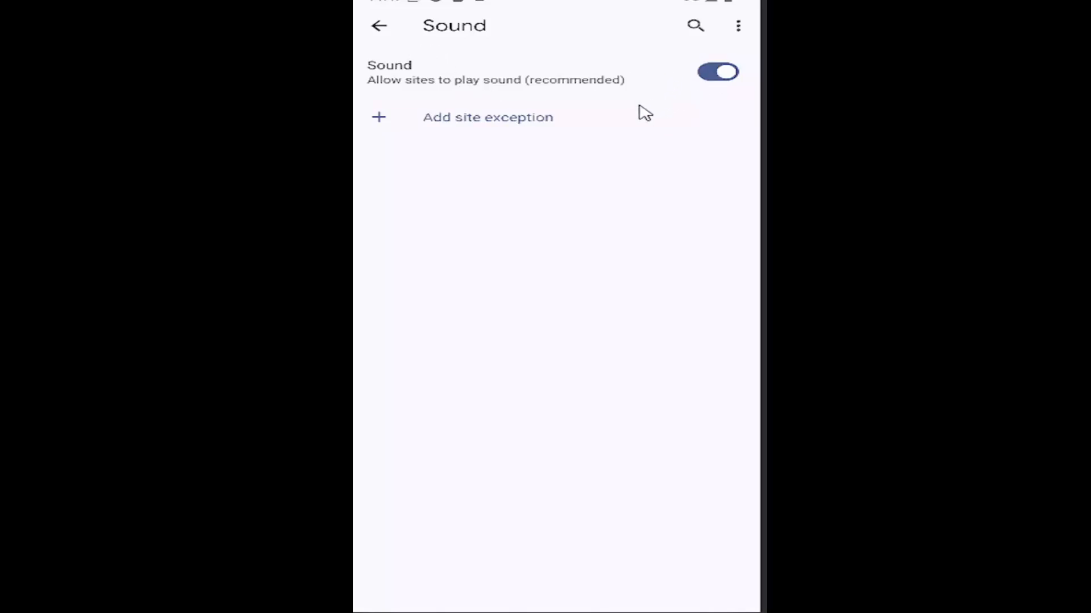
click(380, 26)
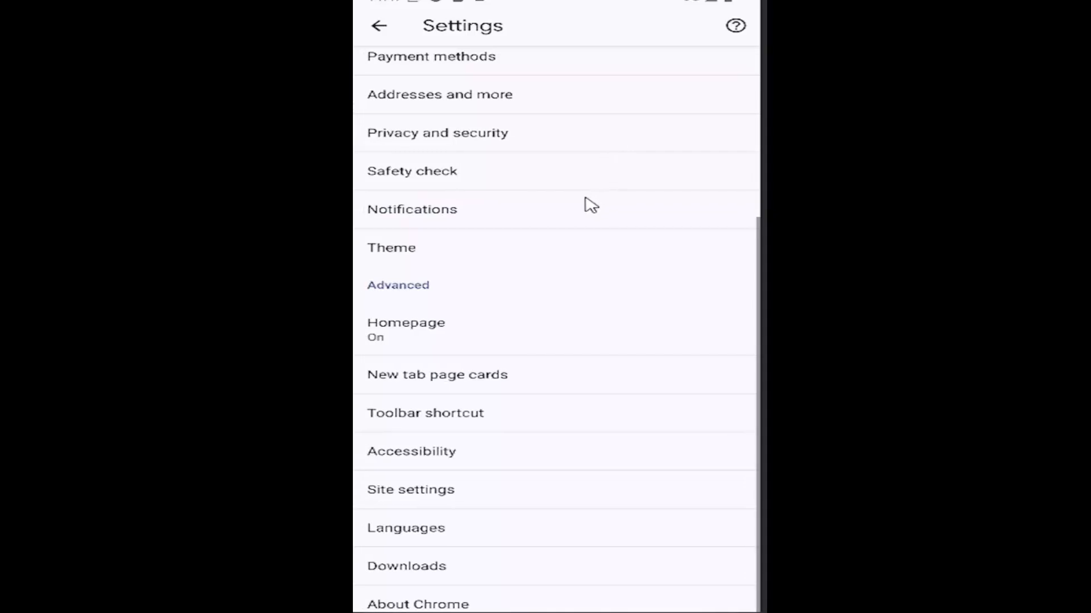